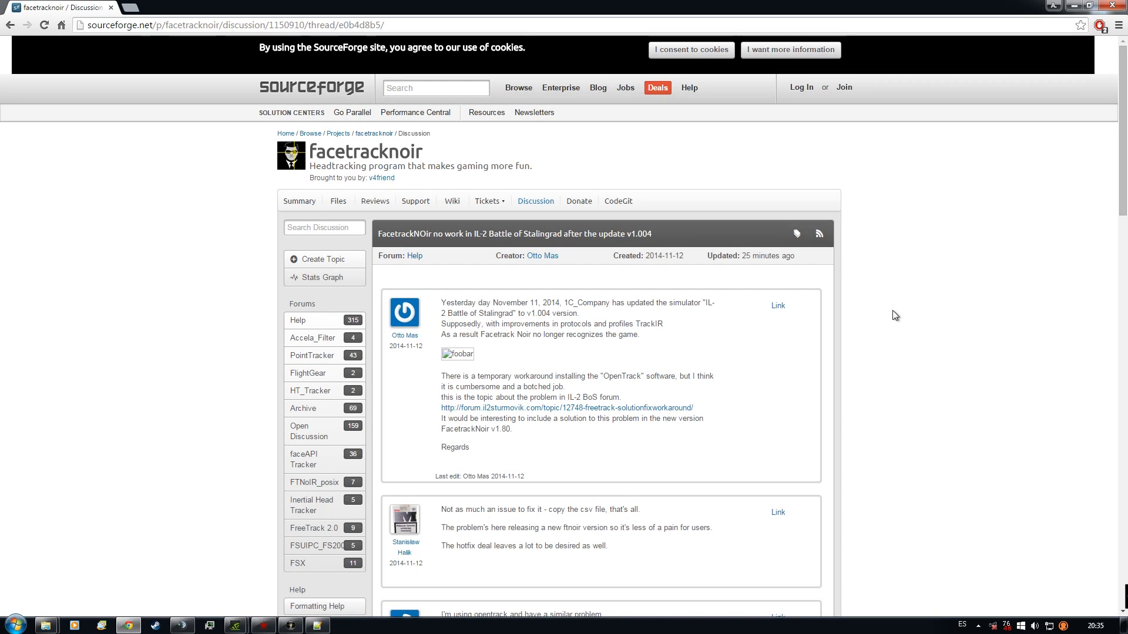
mouse_move(995, 287)
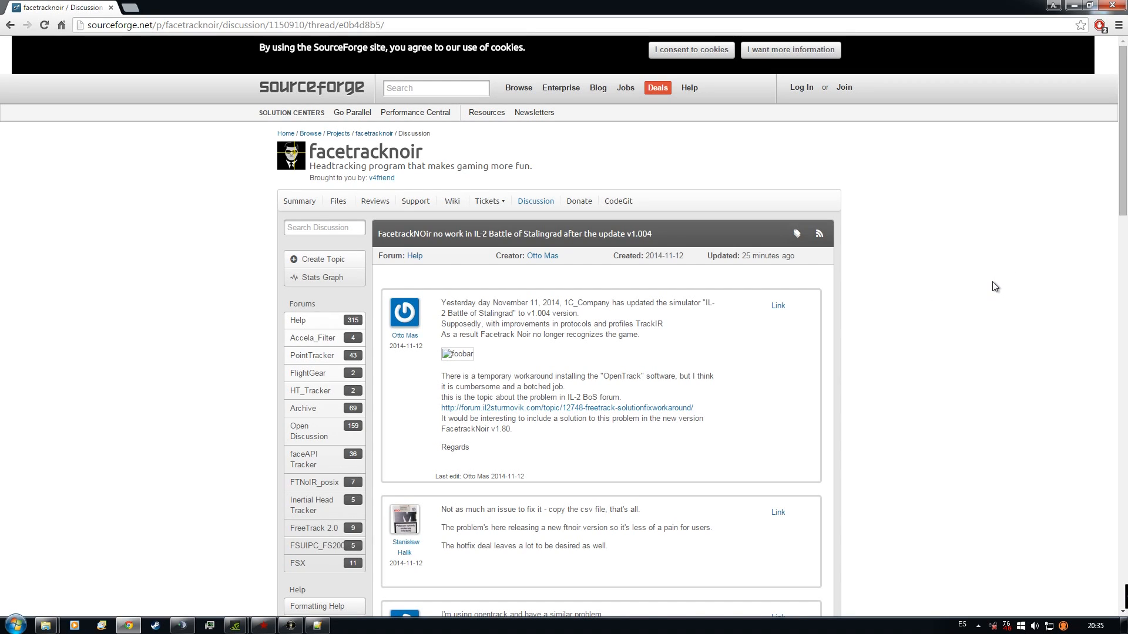
- Read the IL-2 fix in the SourceForge thread, then open FaceTrackNoIR Supported Games.csv
scroll(down, 3)
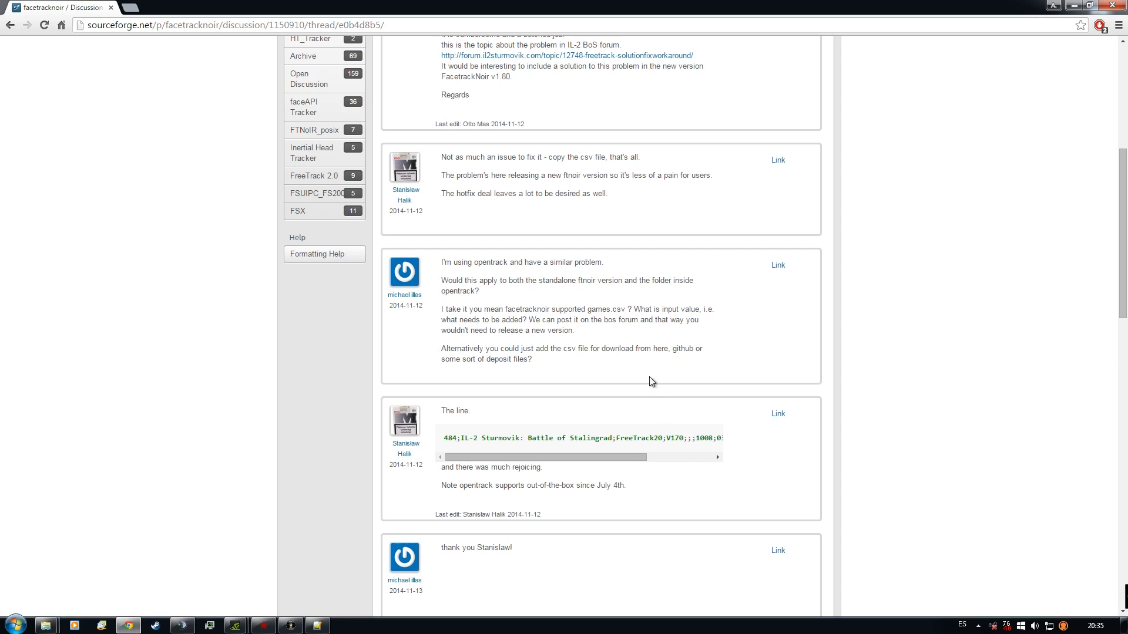
mouse_move(449, 439)
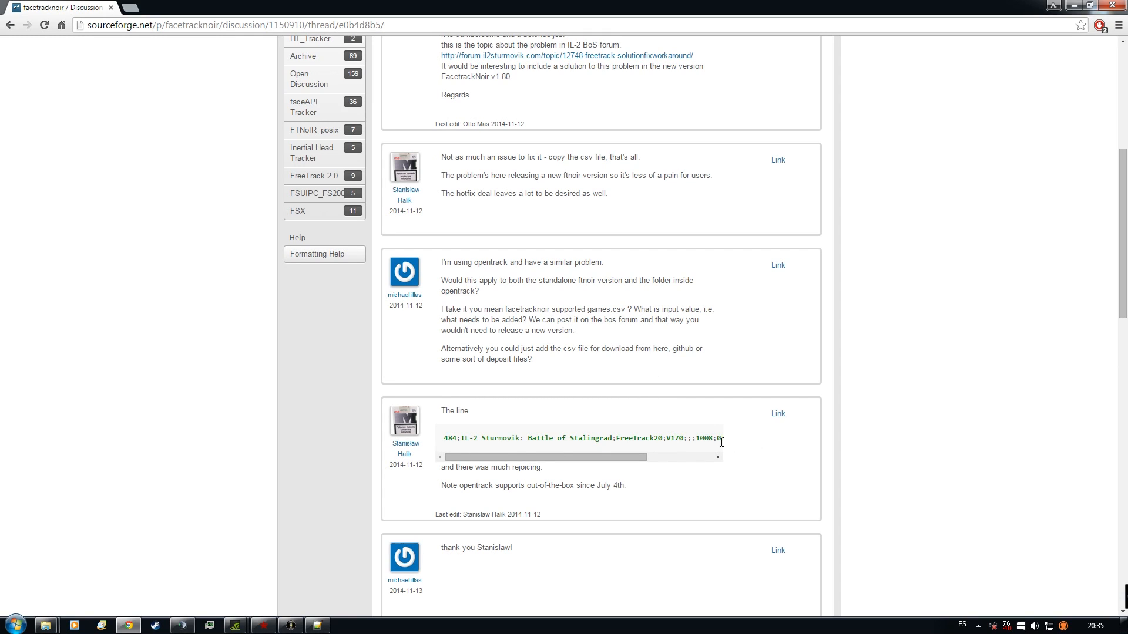
scroll(down, 3)
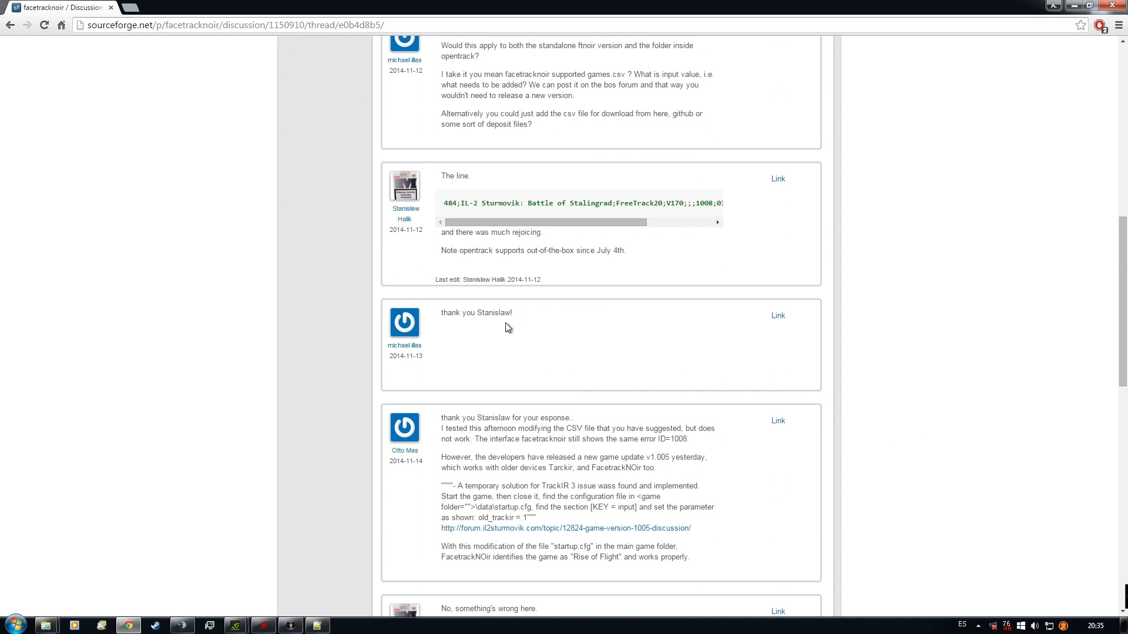
mouse_move(523, 317)
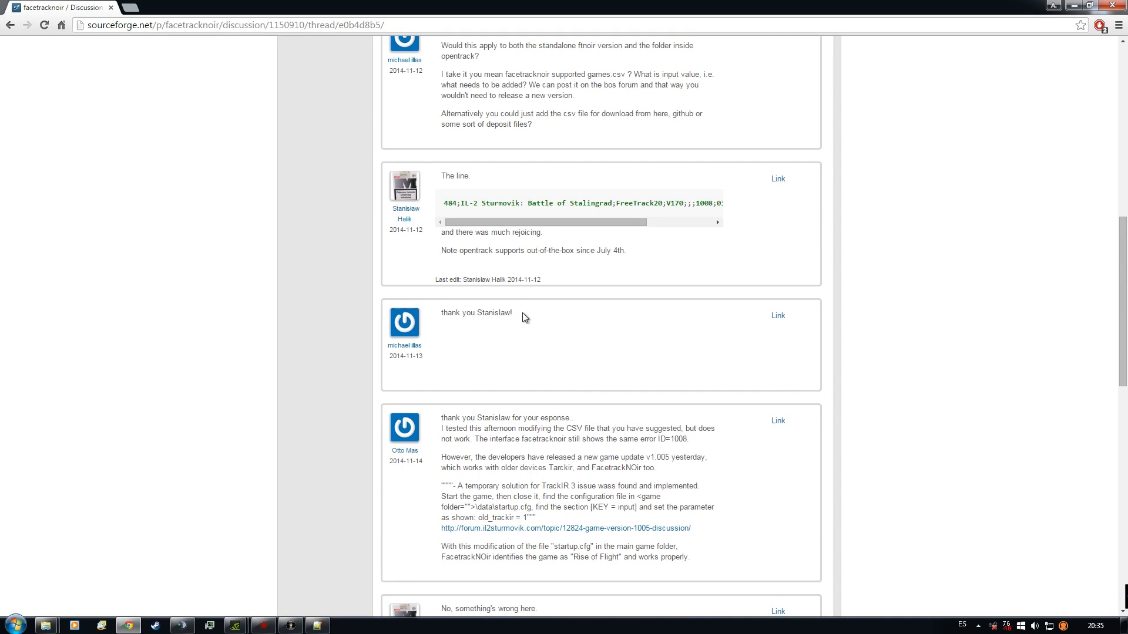
mouse_move(588, 519)
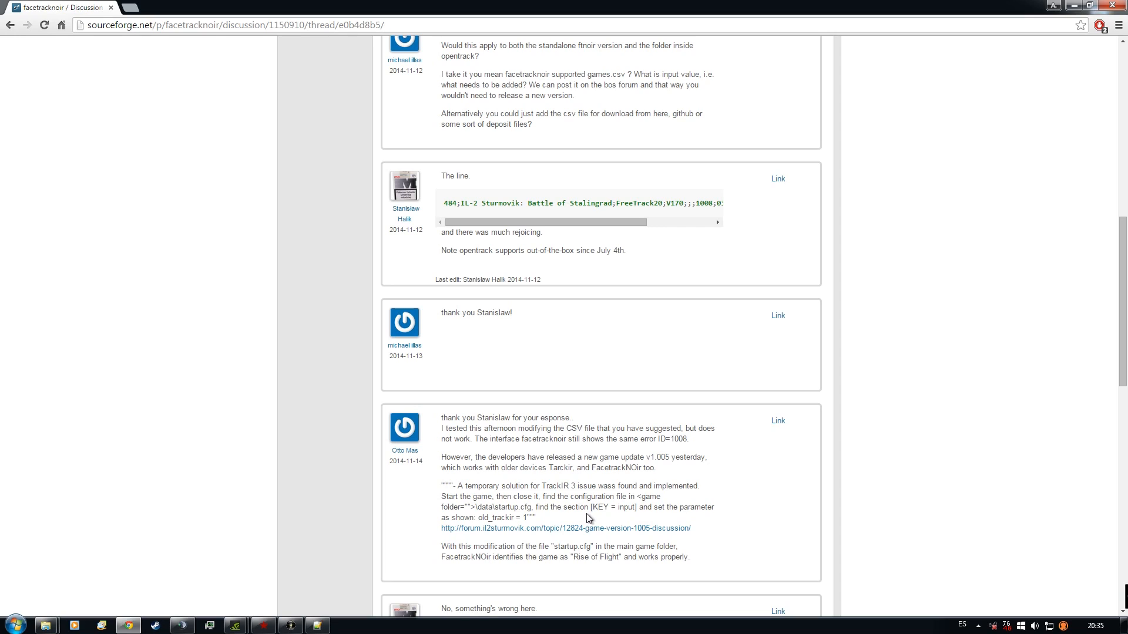
mouse_move(499, 310)
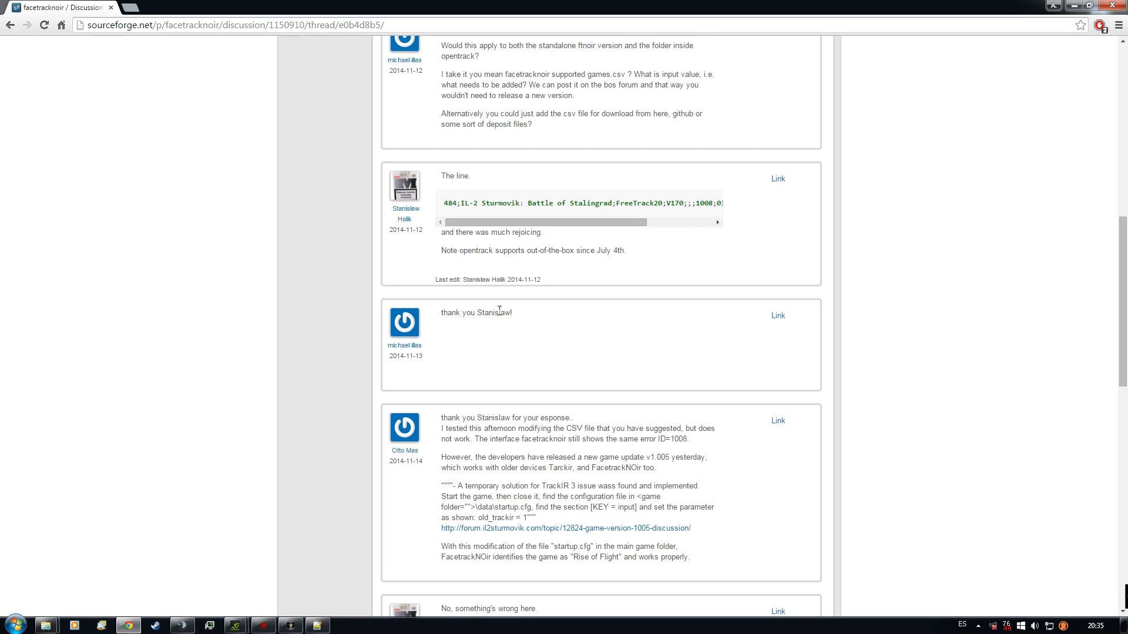
mouse_move(747, 470)
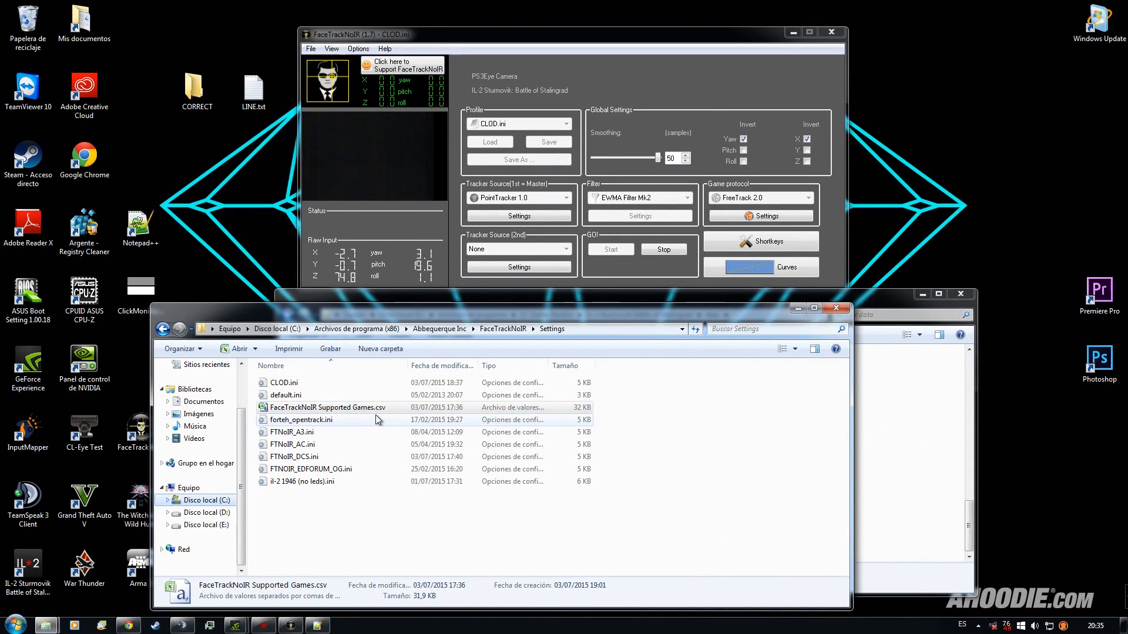
click(328, 407)
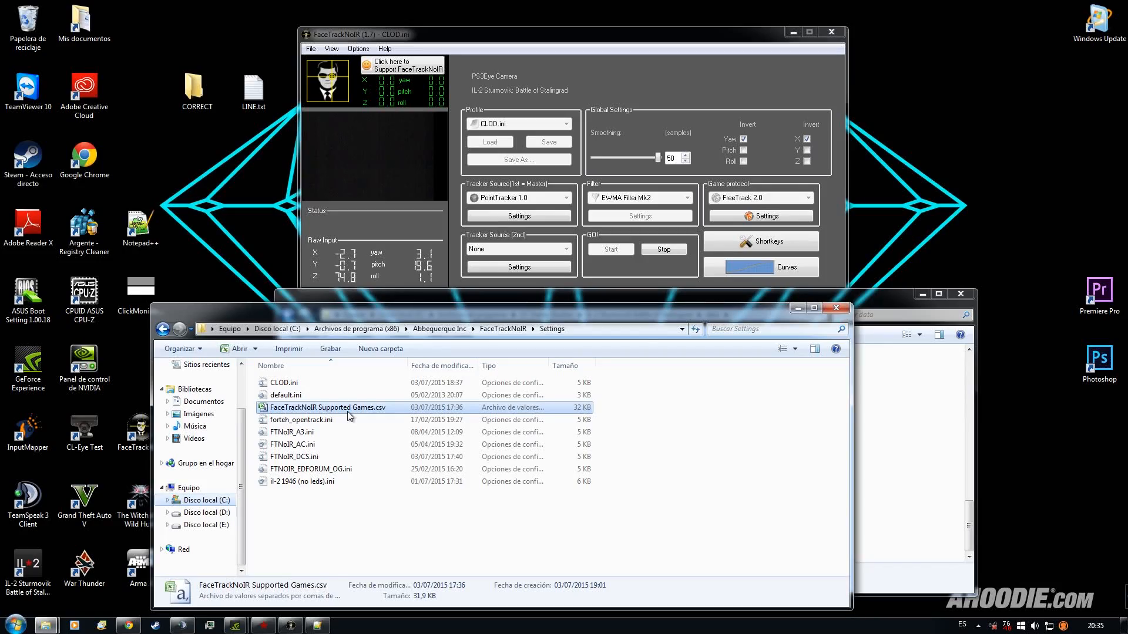
double_click(327, 407)
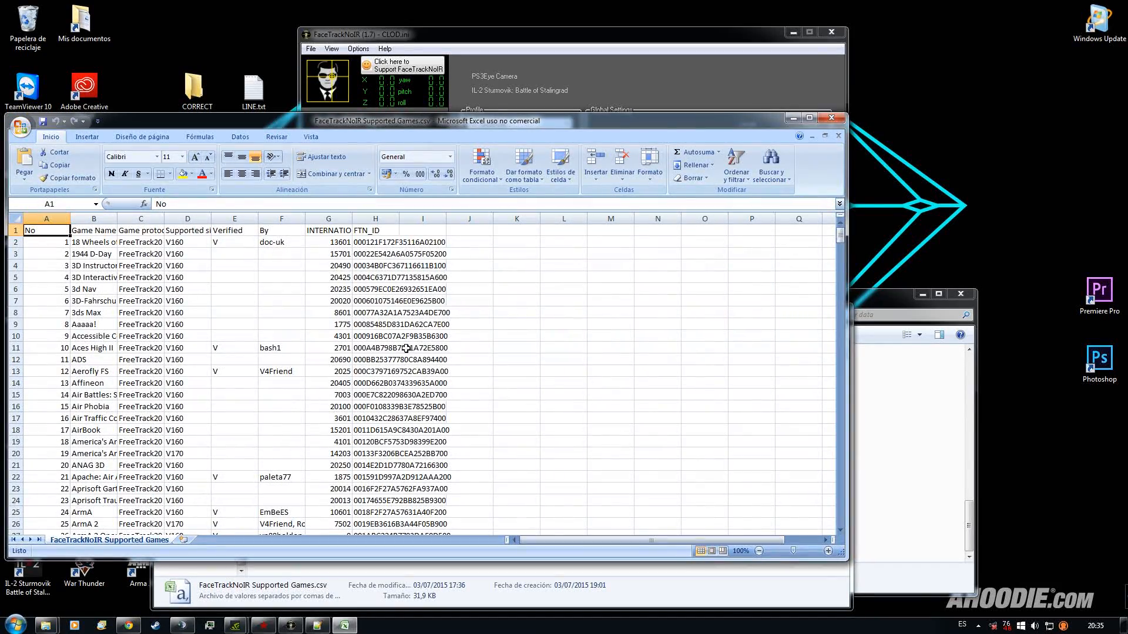
- Scroll the supported games spreadsheet down to its last entry at row 465
scroll(down, 3)
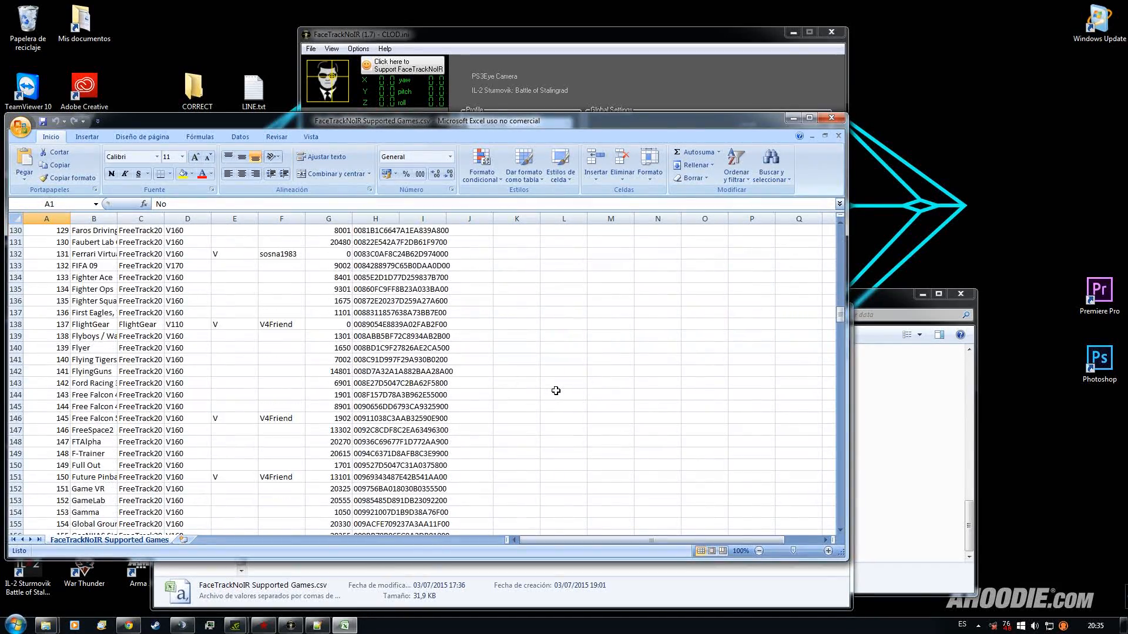
scroll(down, 3)
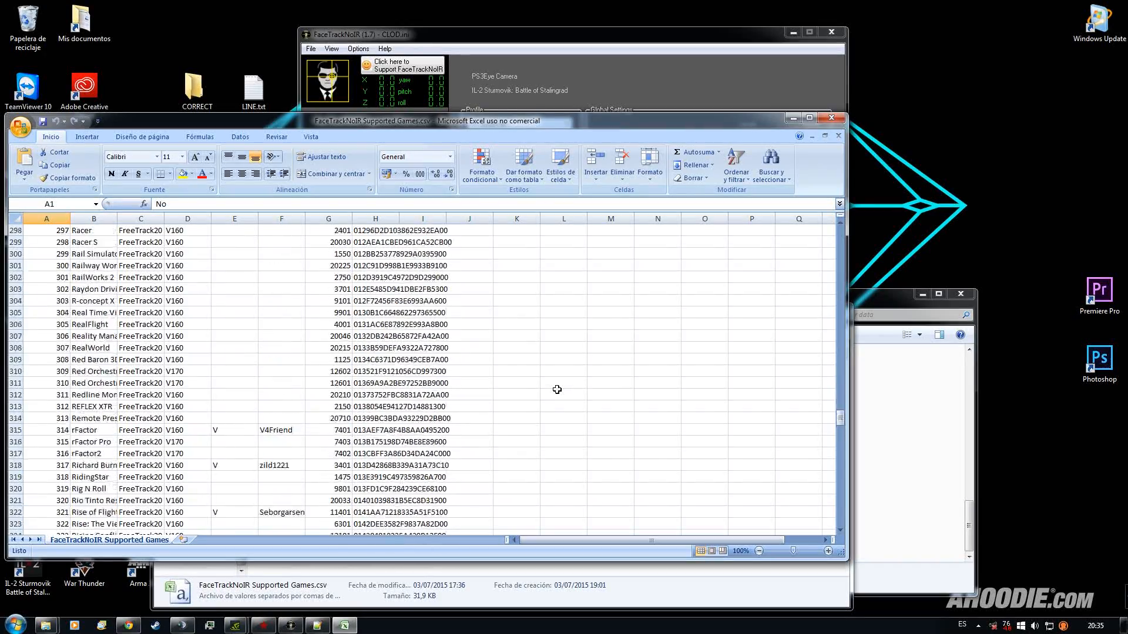
scroll(down, 3)
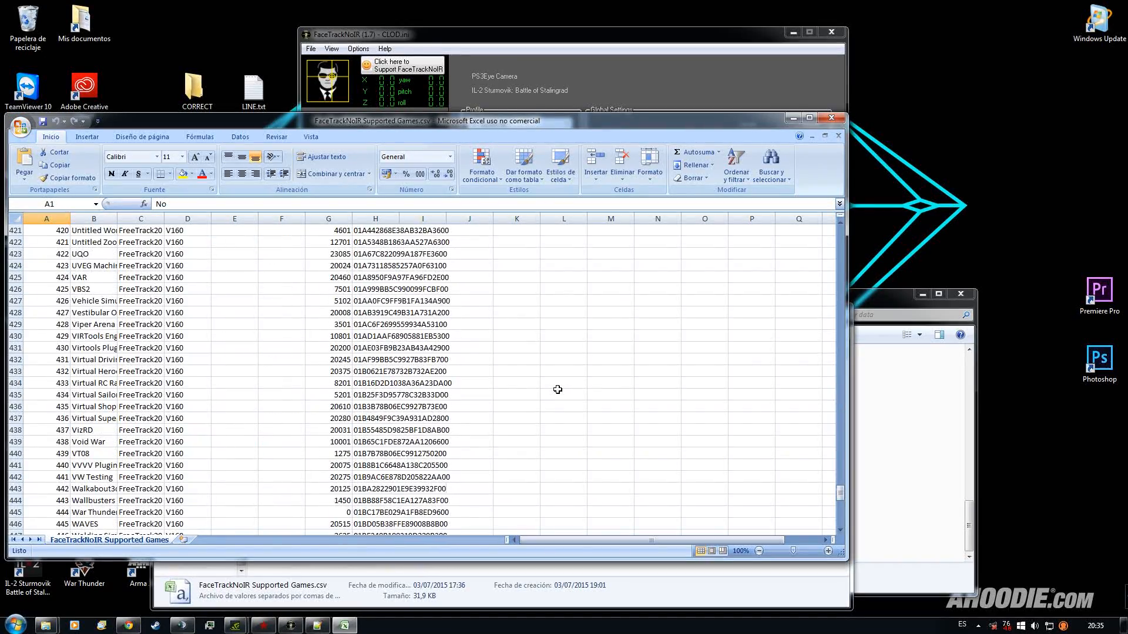
scroll(down, 3)
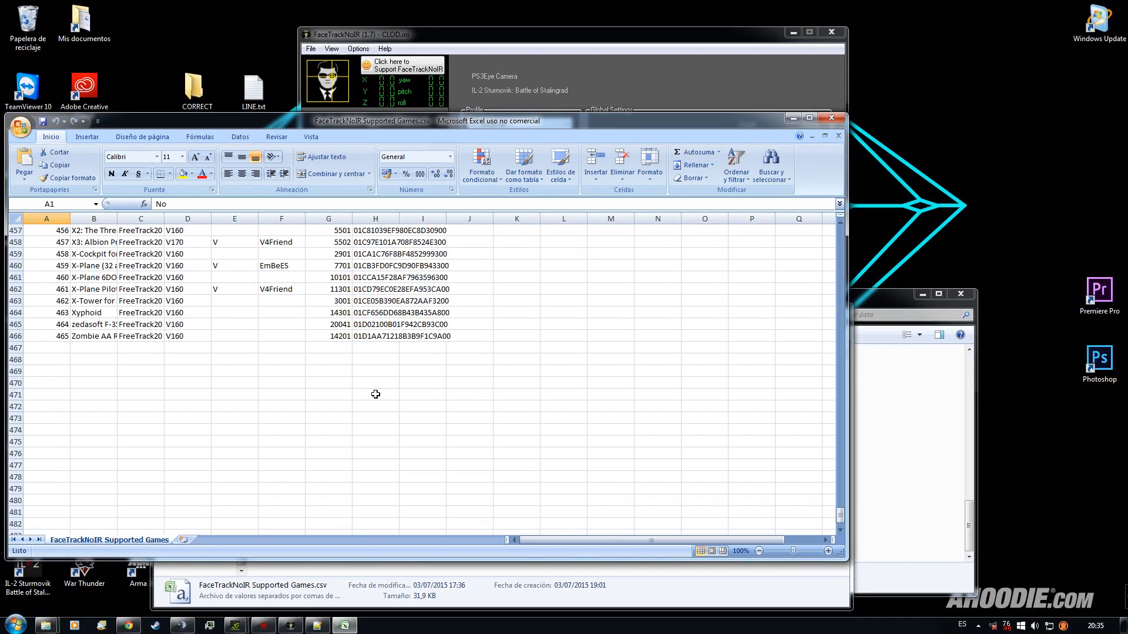
mouse_move(69, 348)
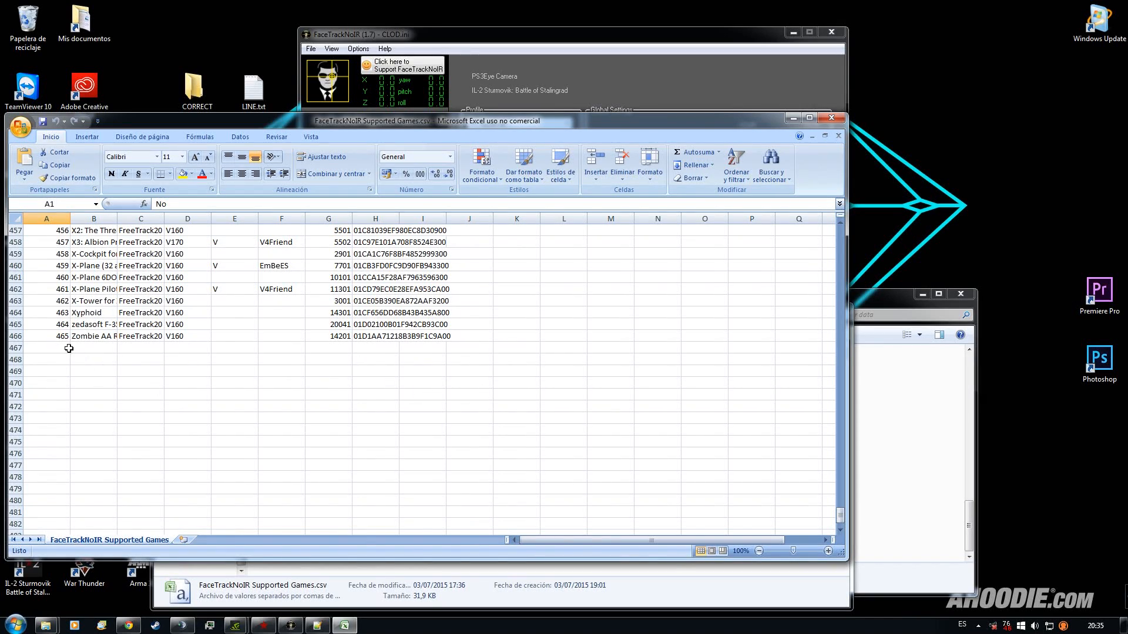
mouse_move(65, 359)
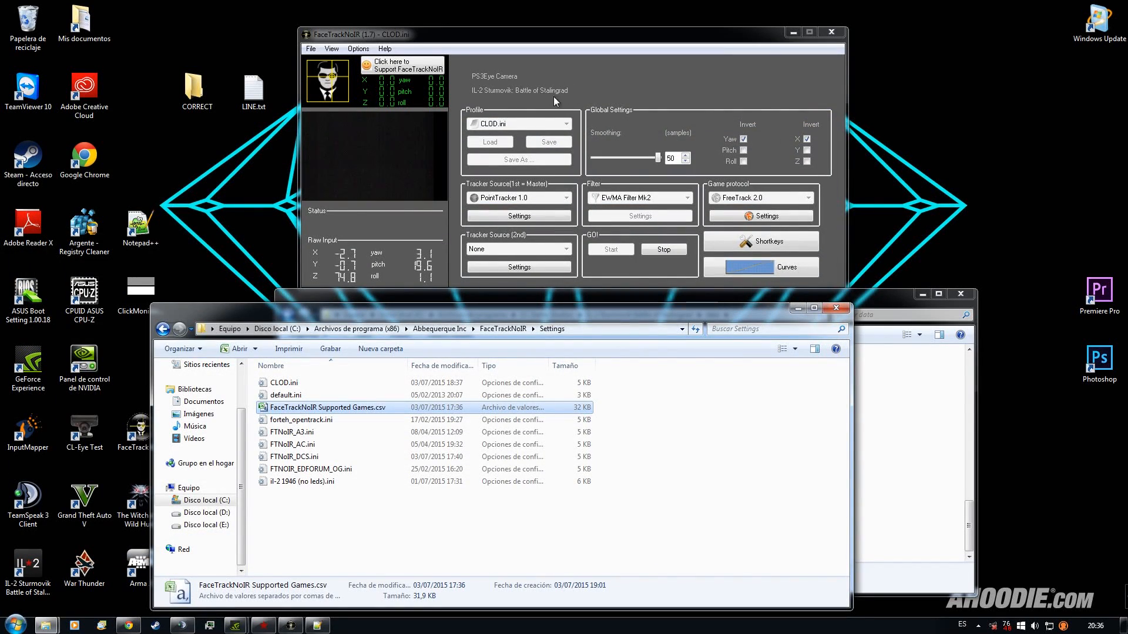
mouse_move(567, 99)
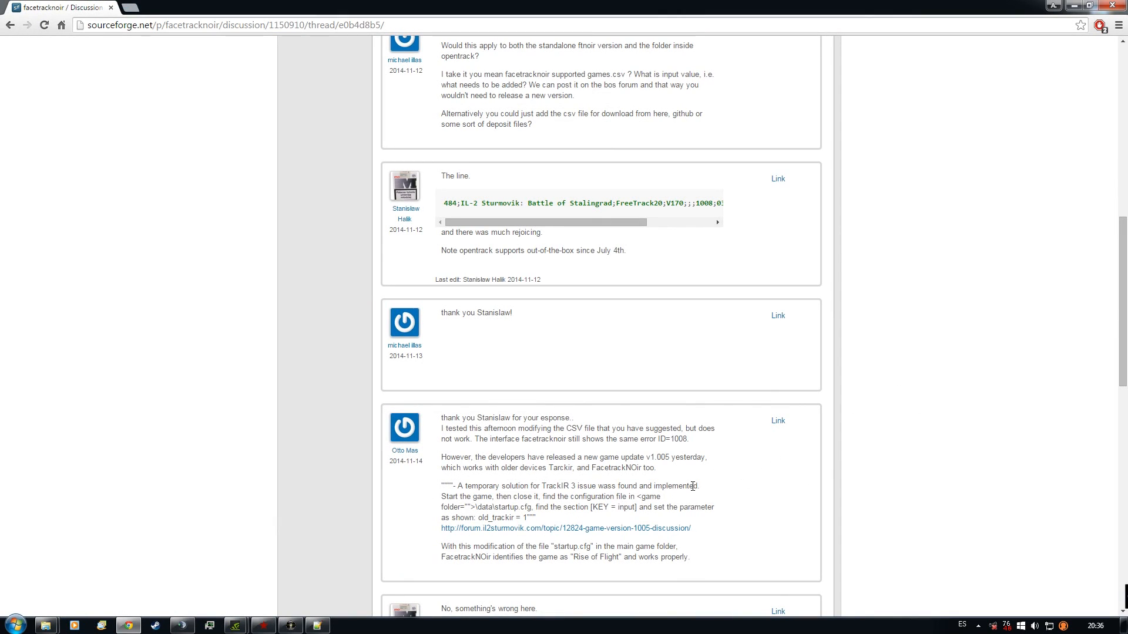
mouse_move(606, 488)
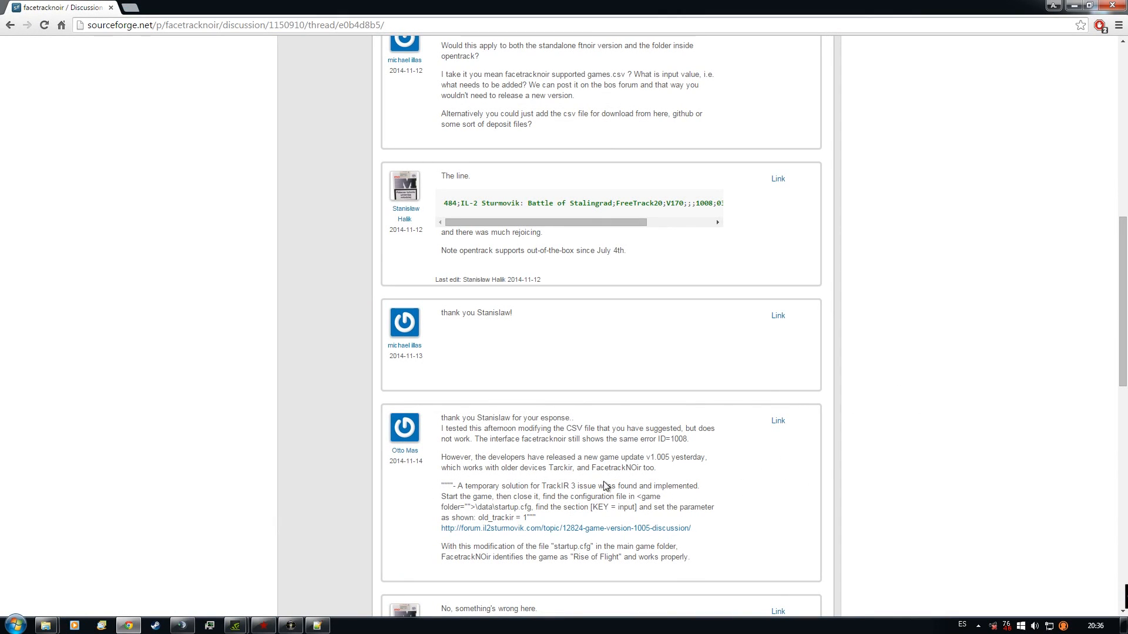
mouse_move(505, 519)
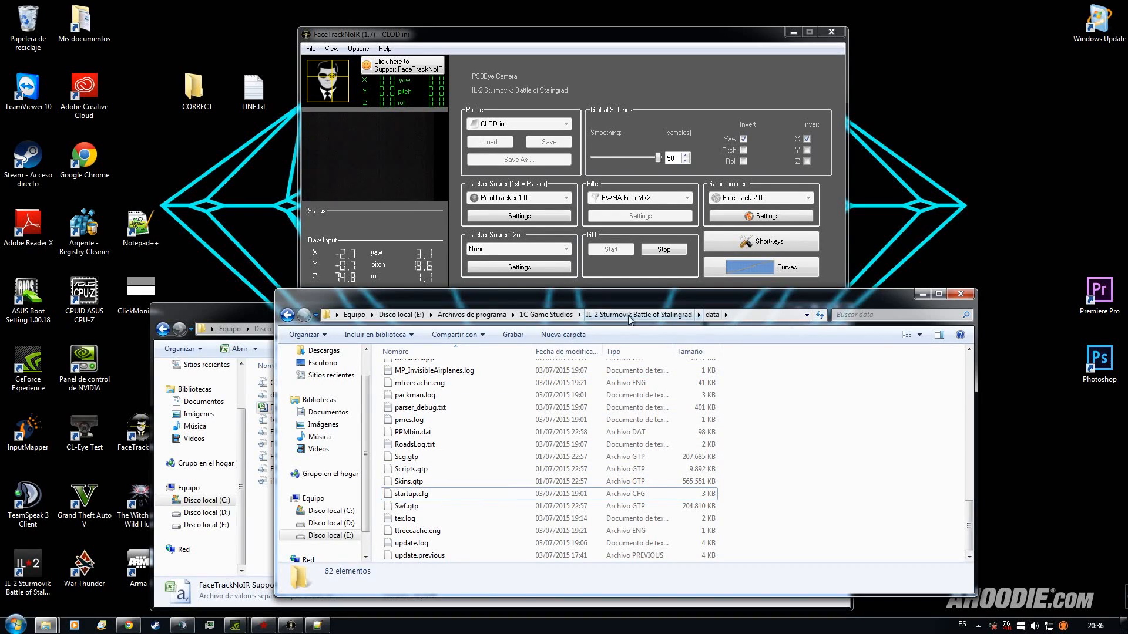
- Open the IL-2 Battle of Stalingrad startup.cfg in Notepad++
click(417, 494)
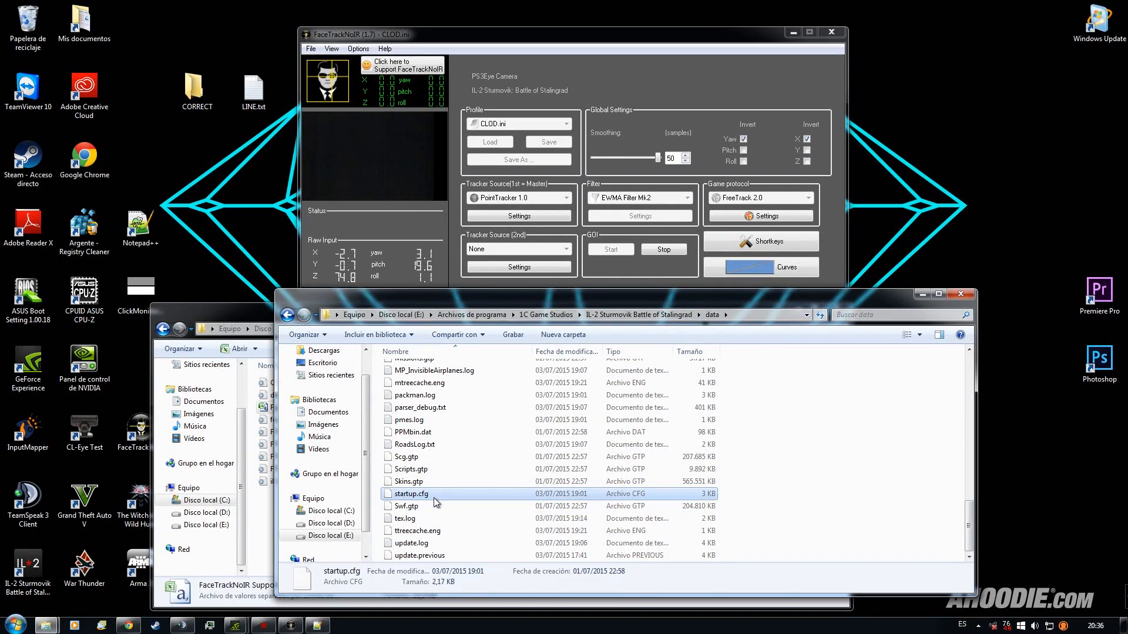
right_click(411, 494)
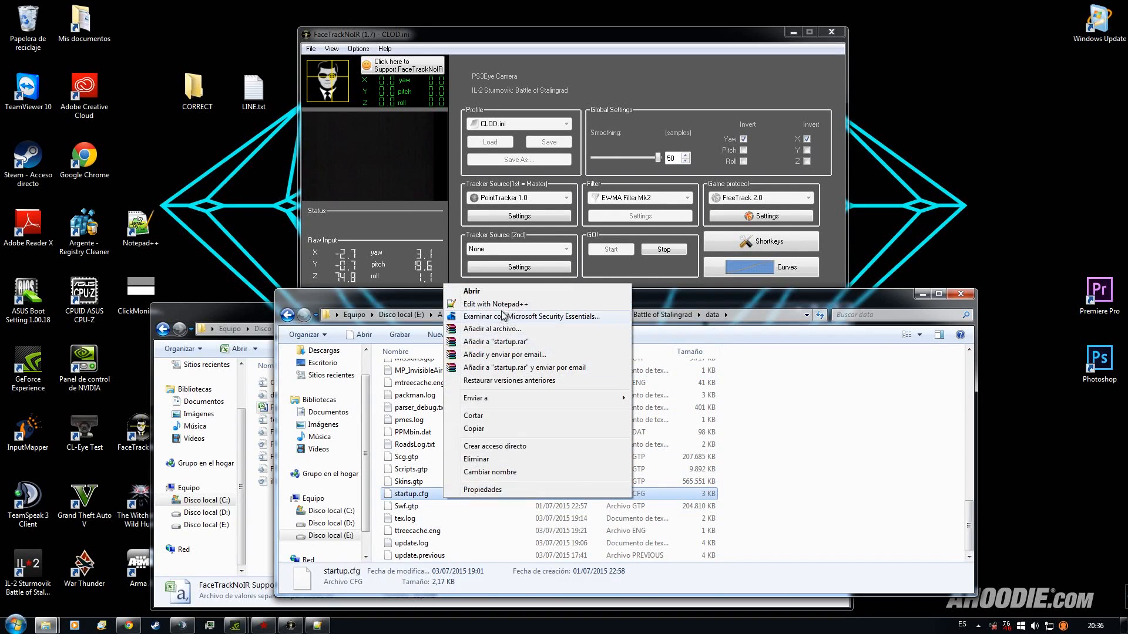
click(495, 304)
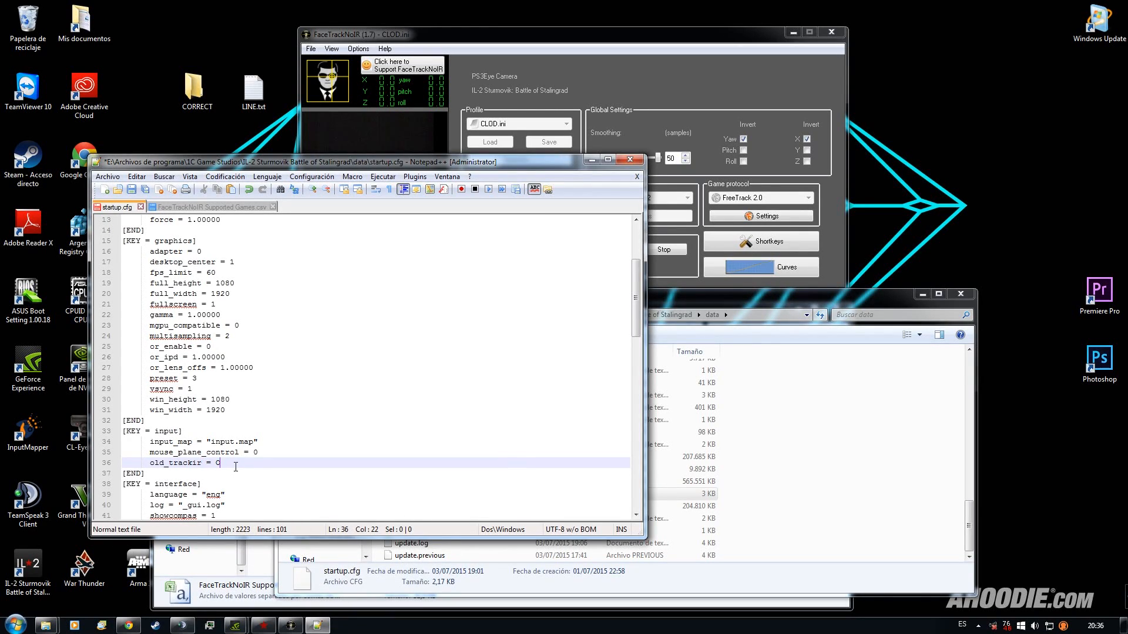
- Change old_trackir from 0 to 1 in startup.cfg
text(1)
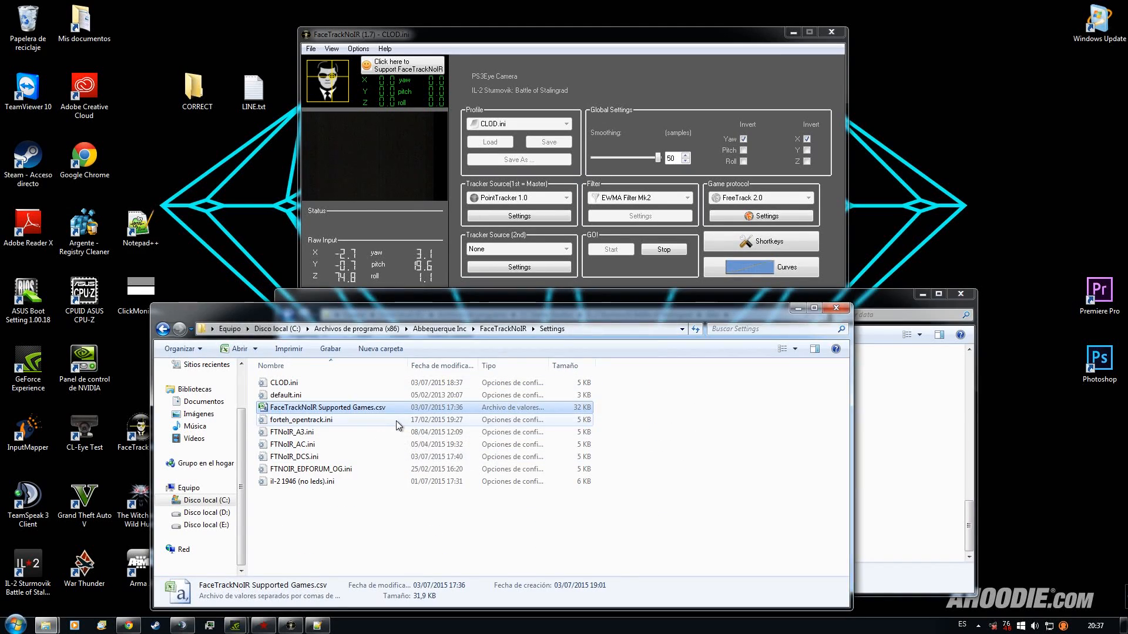
mouse_move(395, 424)
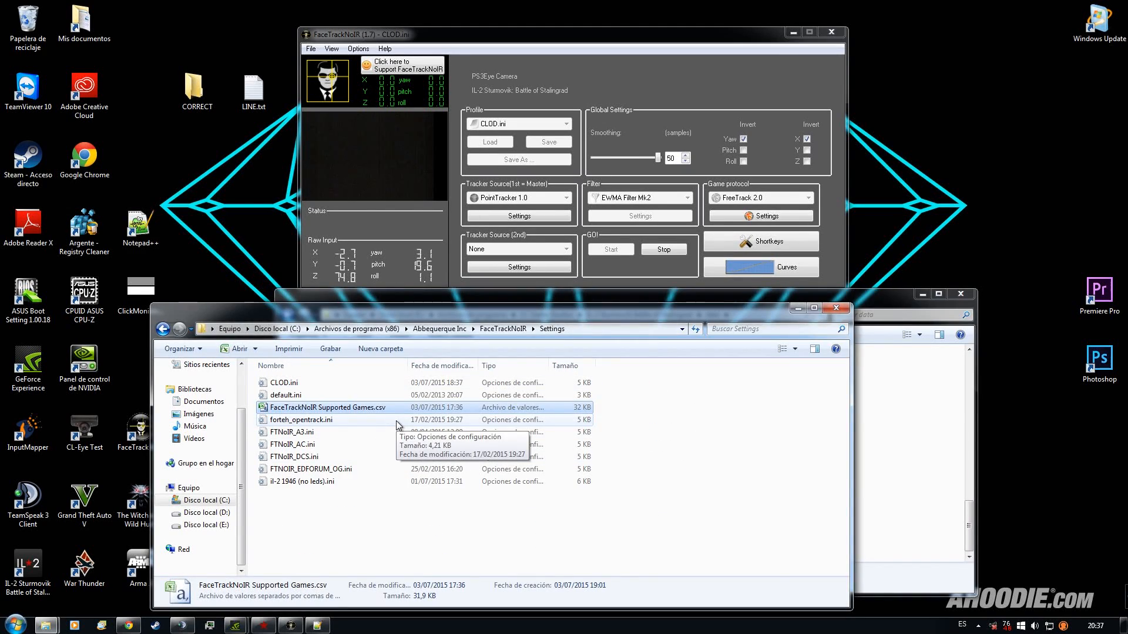